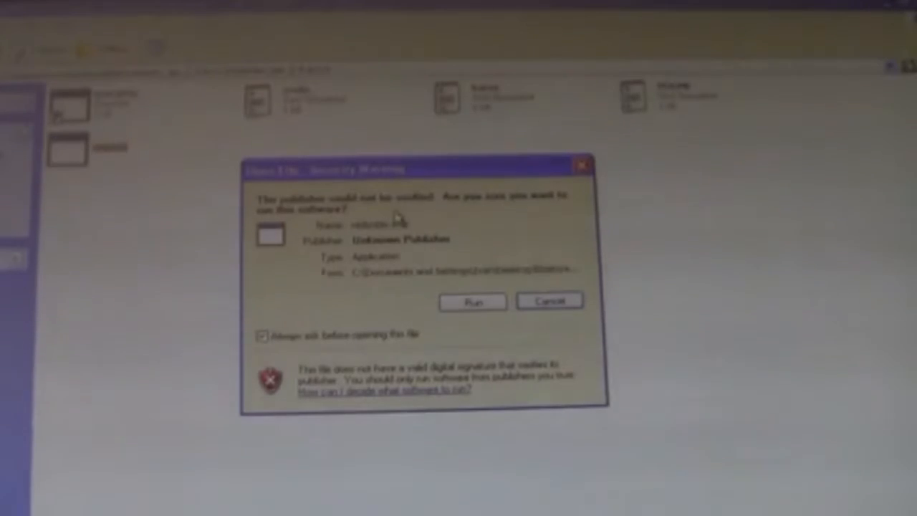
- Run redsn0w past the unverified-publisher security warning
{"action": "left_click", "coordinate": [472, 300]}
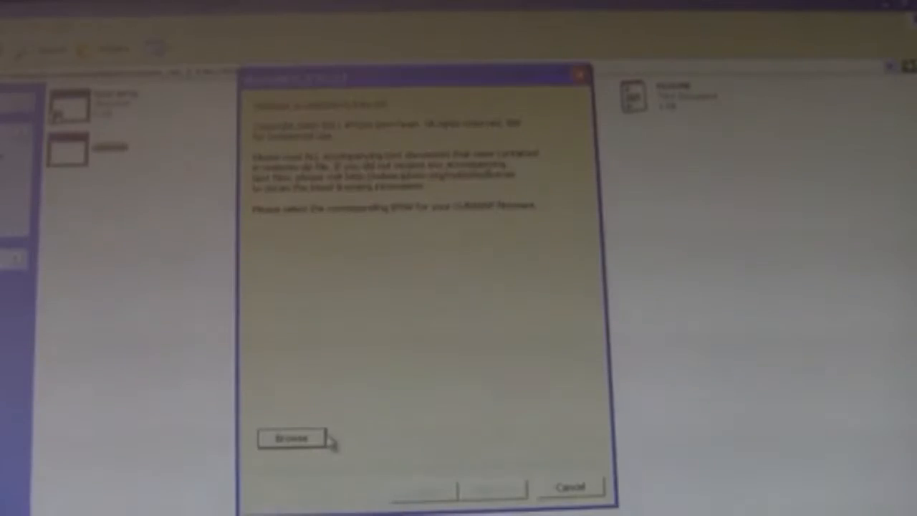
- Pick the firmware IPSW, keep Cydia and battery percentage checked, and continue to DFU instructions
{"action": "left_click", "coordinate": [289, 438]}
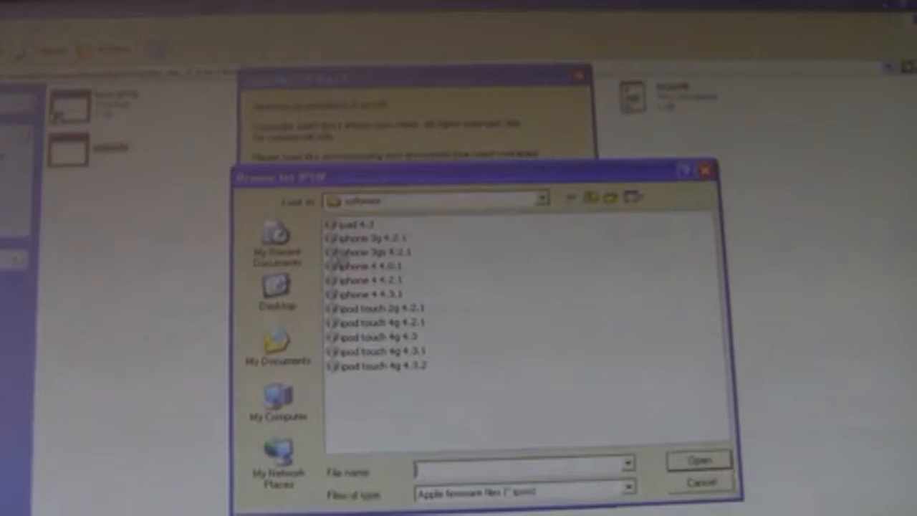
{"action": "left_click", "coordinate": [379, 365]}
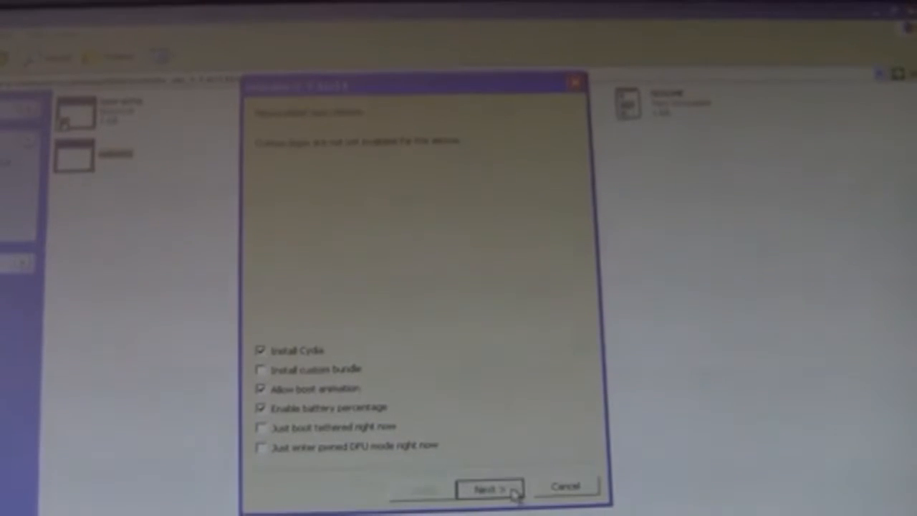
{"action": "left_click", "coordinate": [490, 488]}
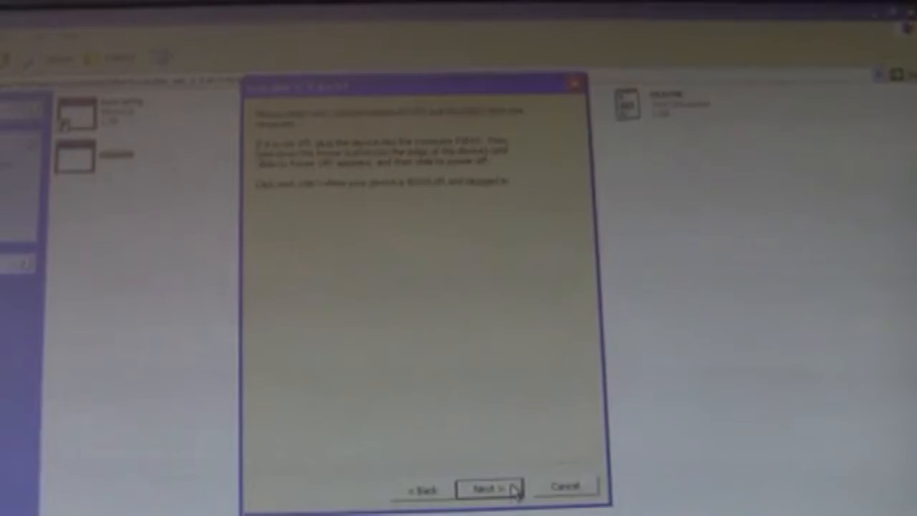